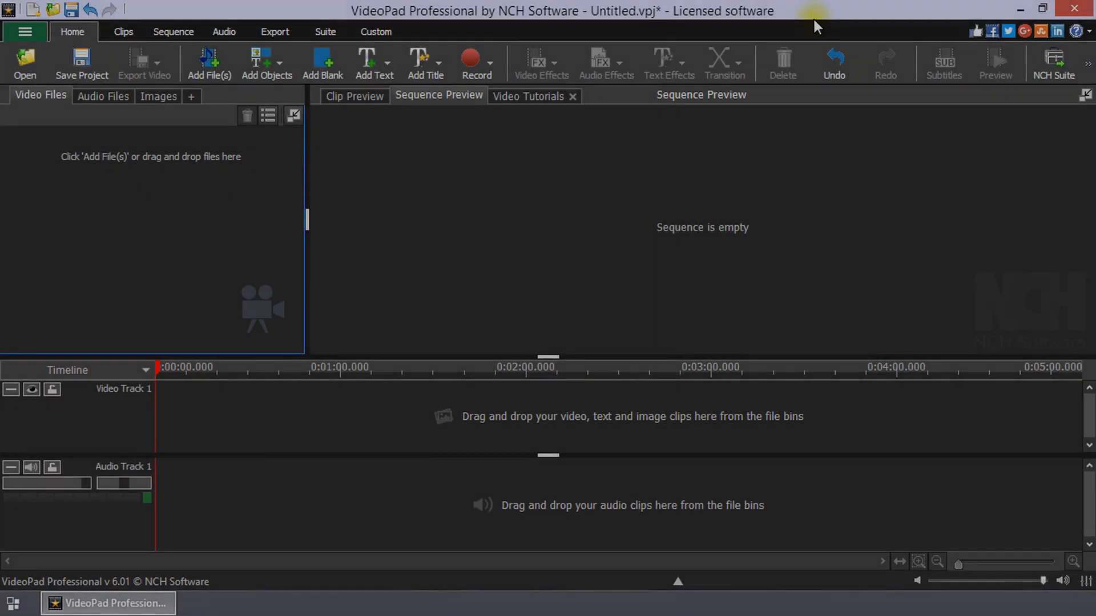
mouse_move(283, 209)
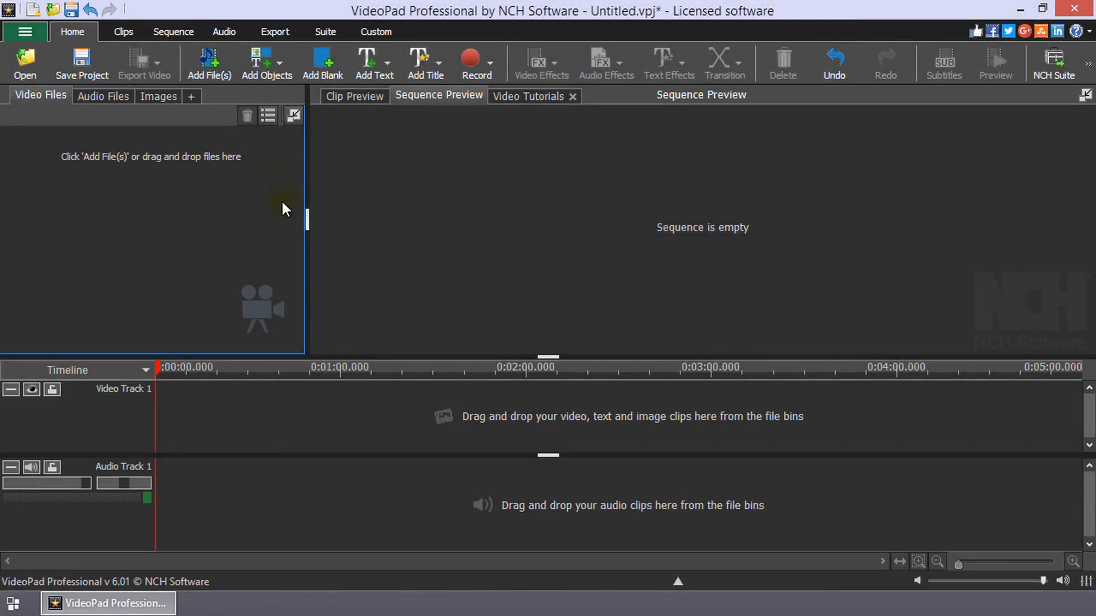
mouse_move(224, 89)
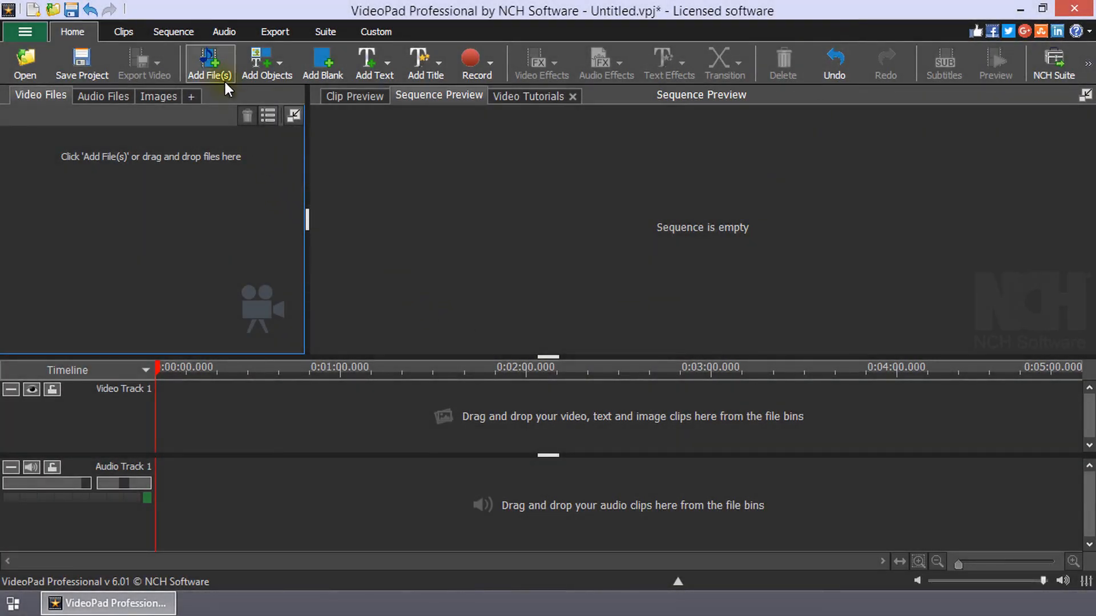
Import all eight files from the phone's DCIM Samples folder via Add File(s)
click(209, 63)
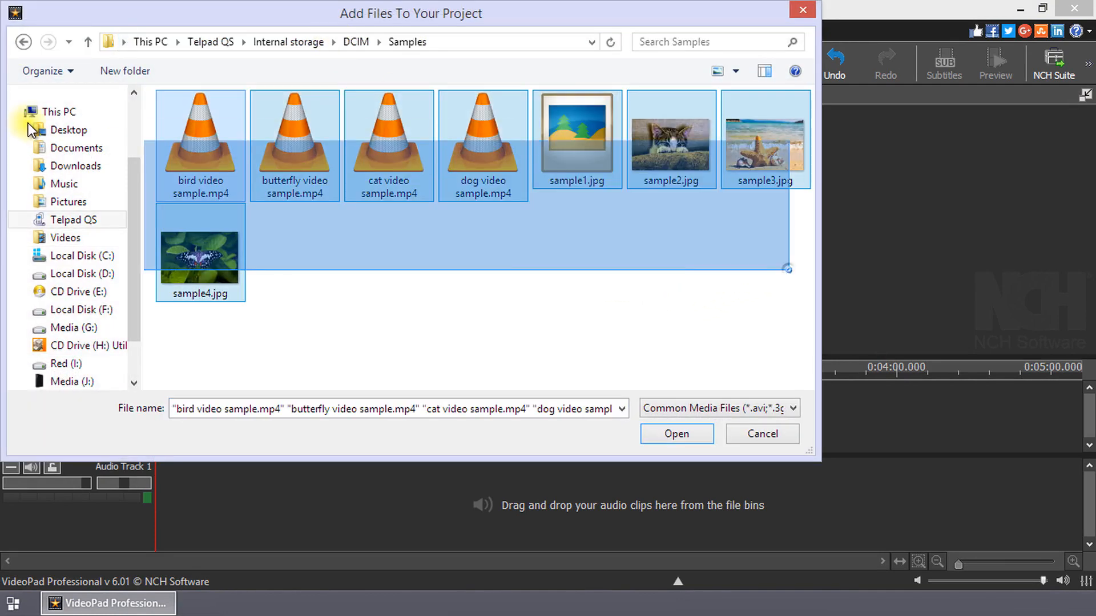
click(675, 434)
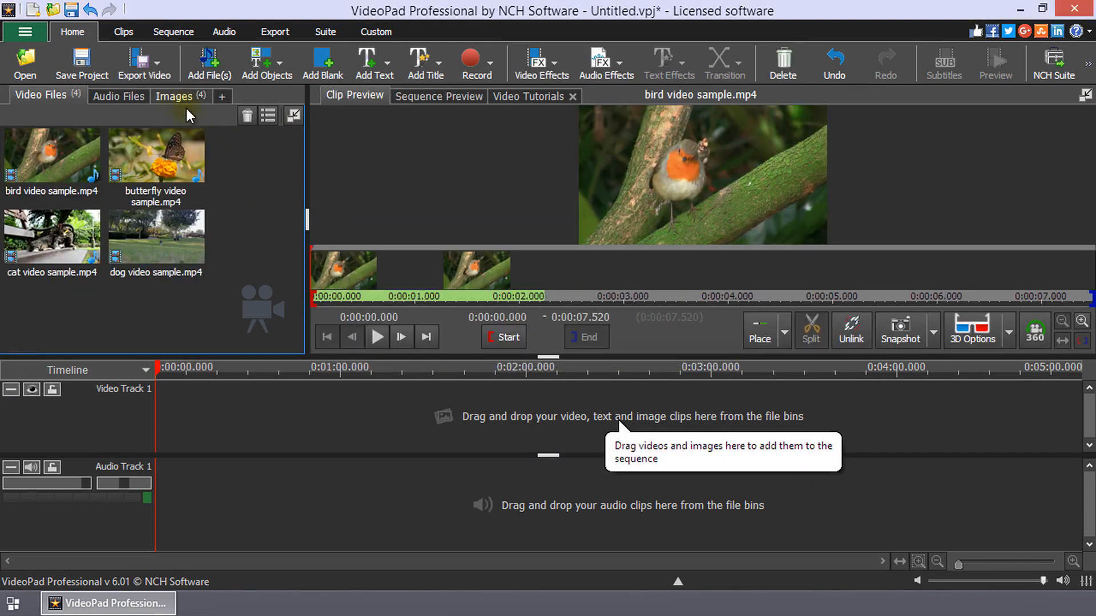
Review the Images bin and return to the Video Files bin while the project is emptied
click(175, 96)
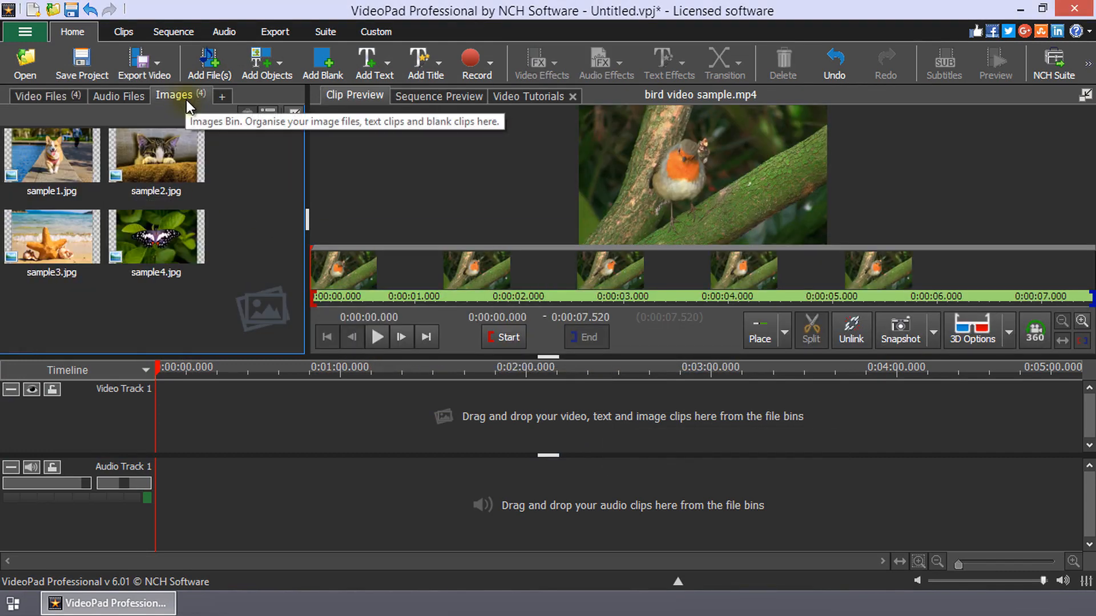
click(40, 96)
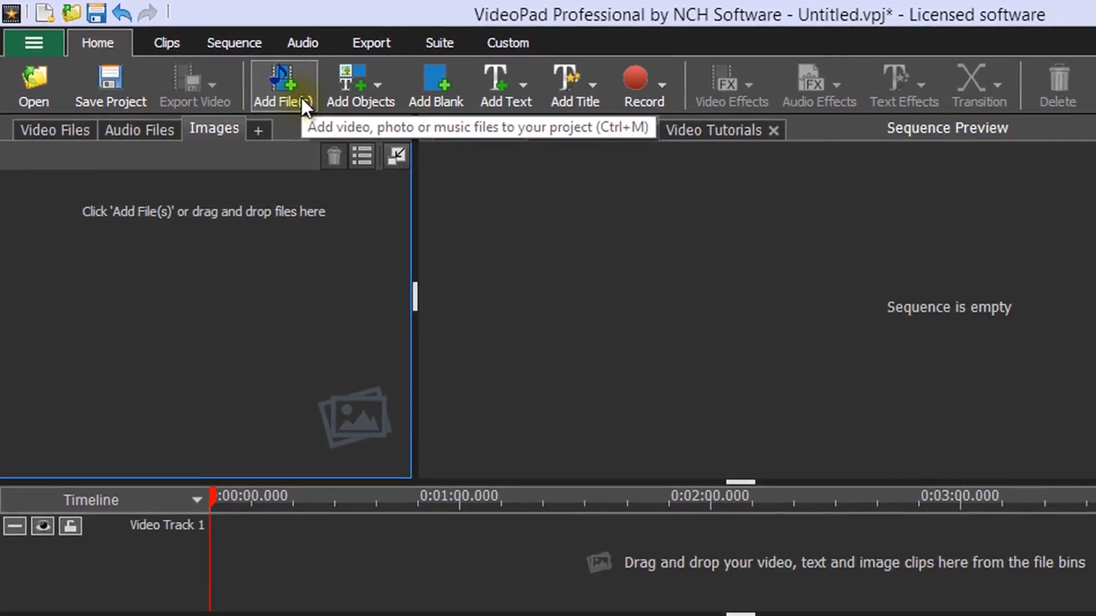
Re-import the four videos and four photos from the Samples folder into the bins
click(284, 87)
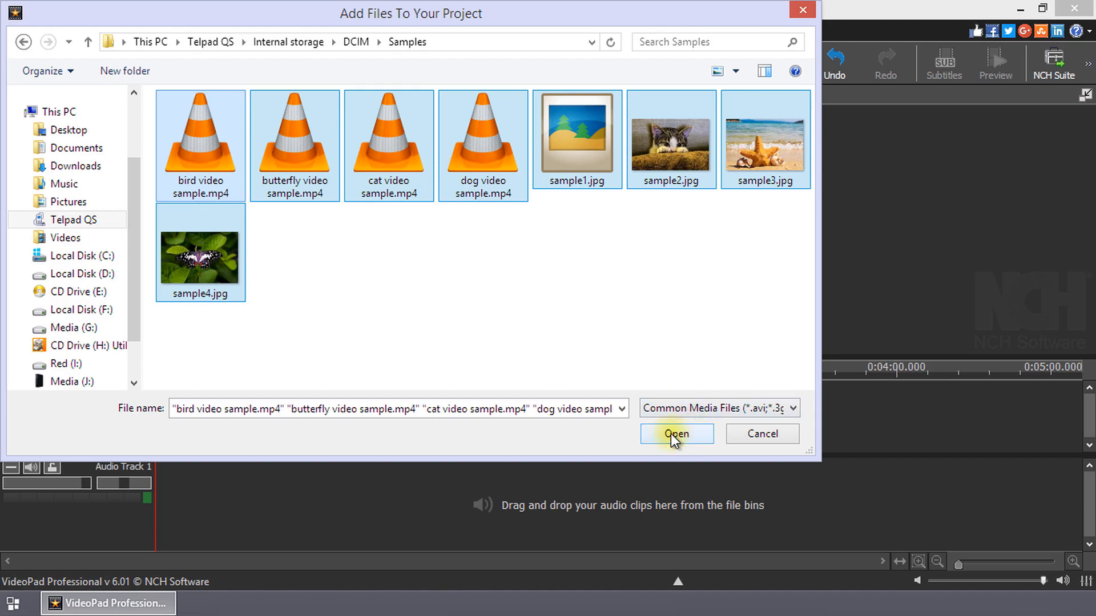
click(676, 434)
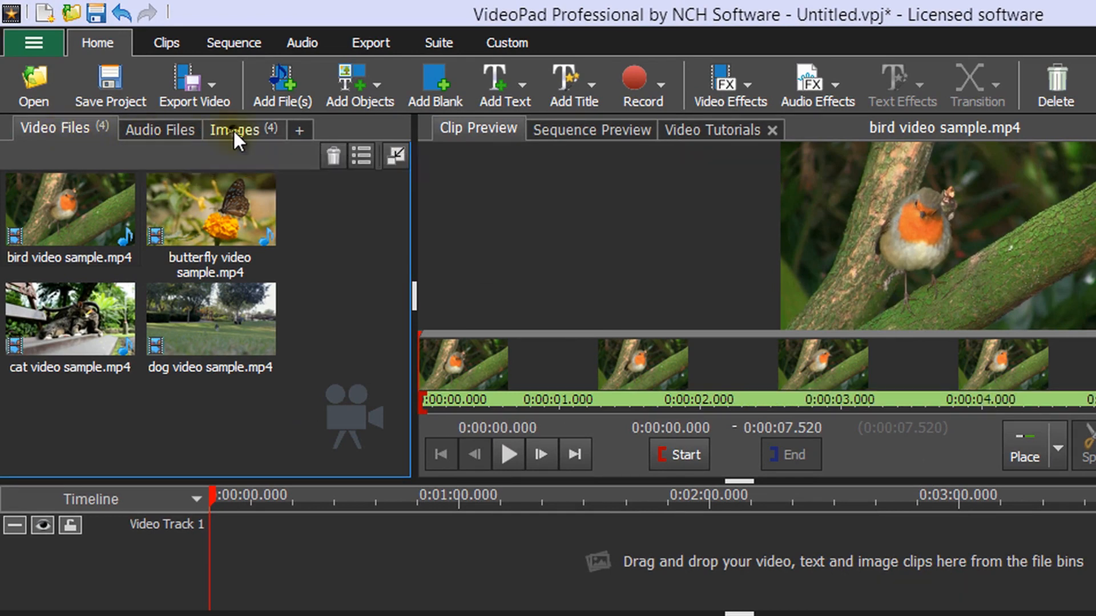
mouse_move(349, 349)
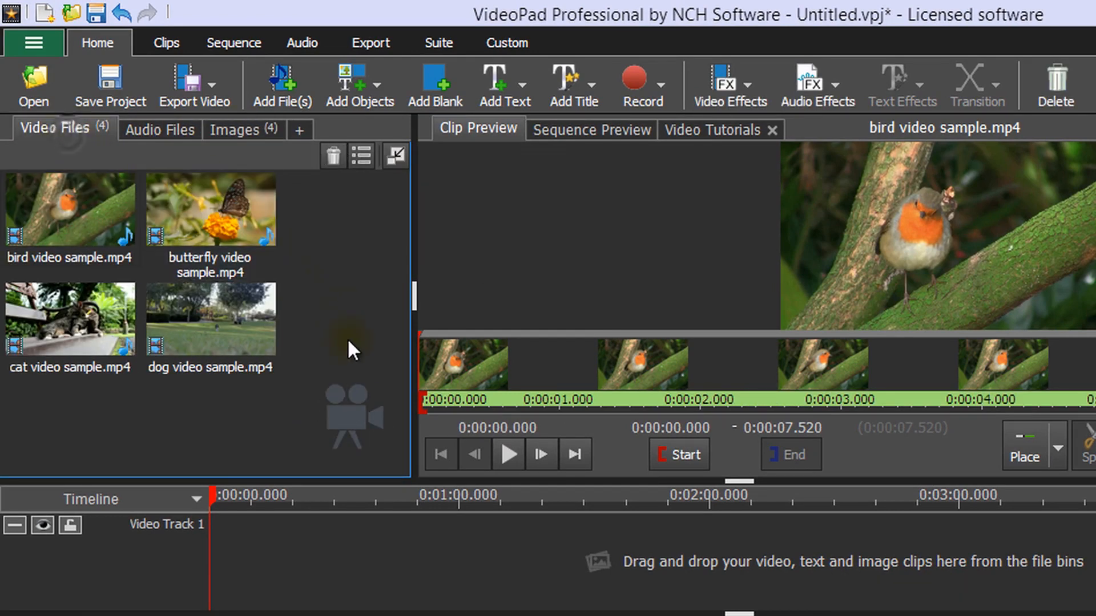